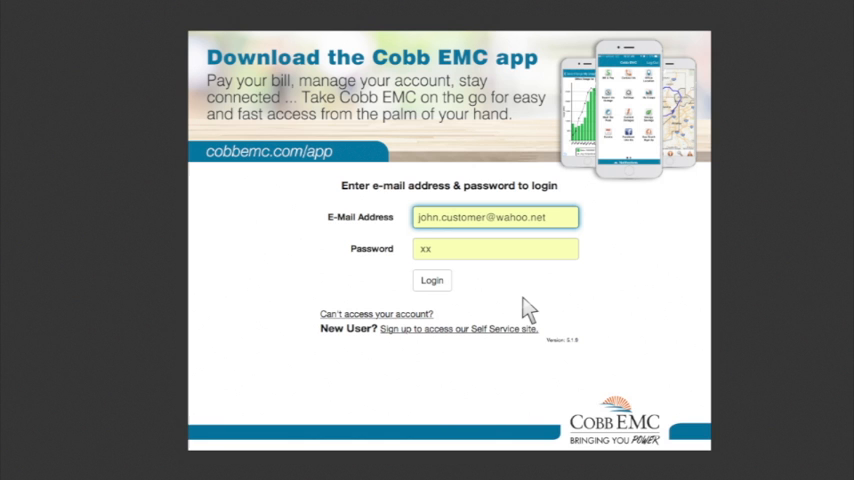
Step: Log in with the saved e-mail and password to reach the account overview
left_click(432, 280)
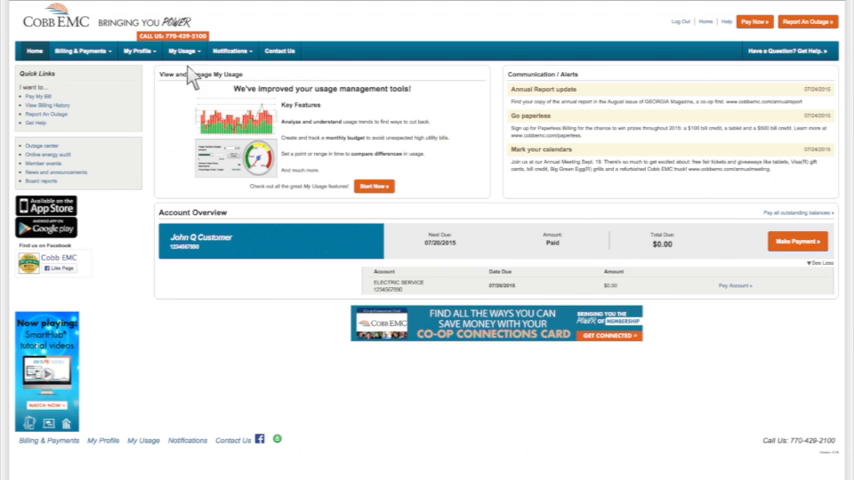
Step: Go to the My Usage page with Usage Explorer, Bill Comparison and Average Usage tools
left_click(182, 52)
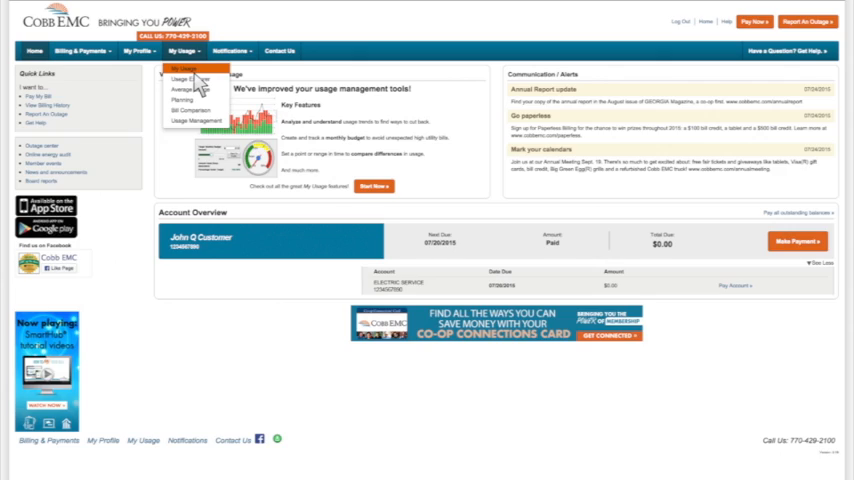
left_click(184, 68)
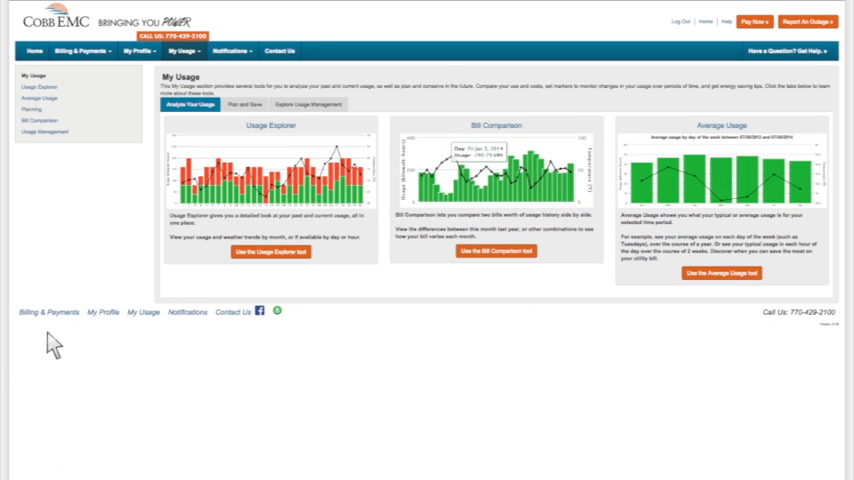
mouse_move(284, 270)
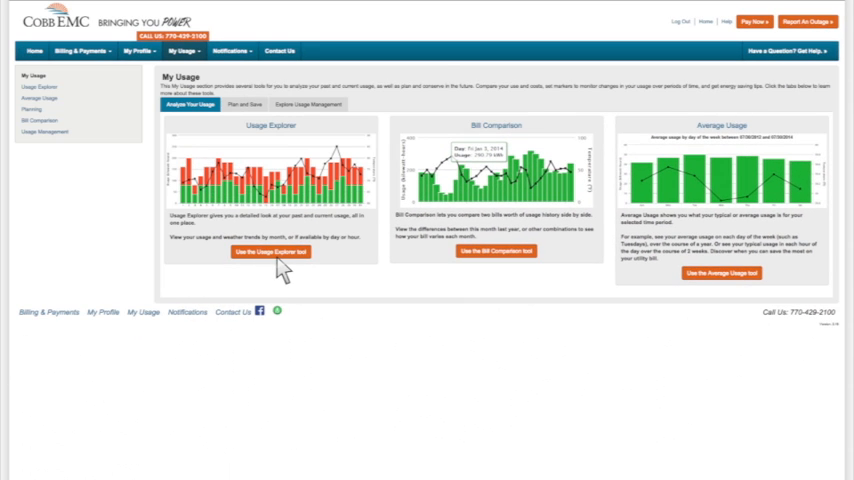
Step: Launch the Usage Explorer charting monthly usage and temperature for July 2014–July 2015
left_click(266, 252)
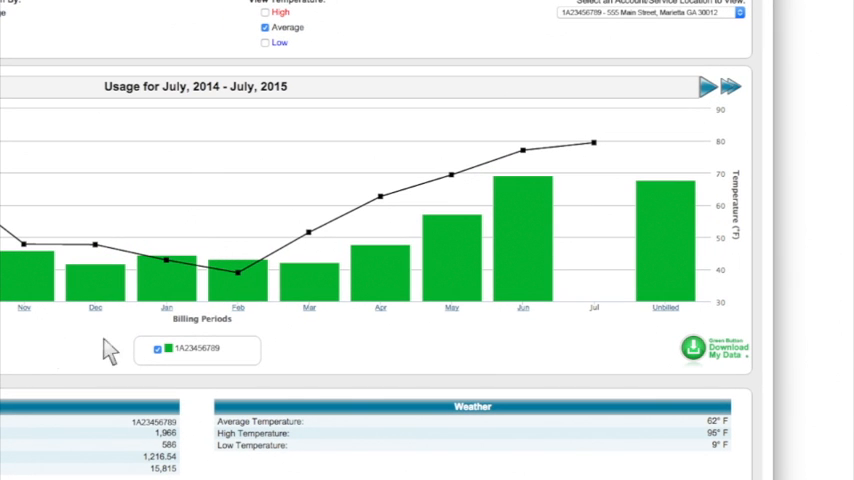
mouse_move(536, 268)
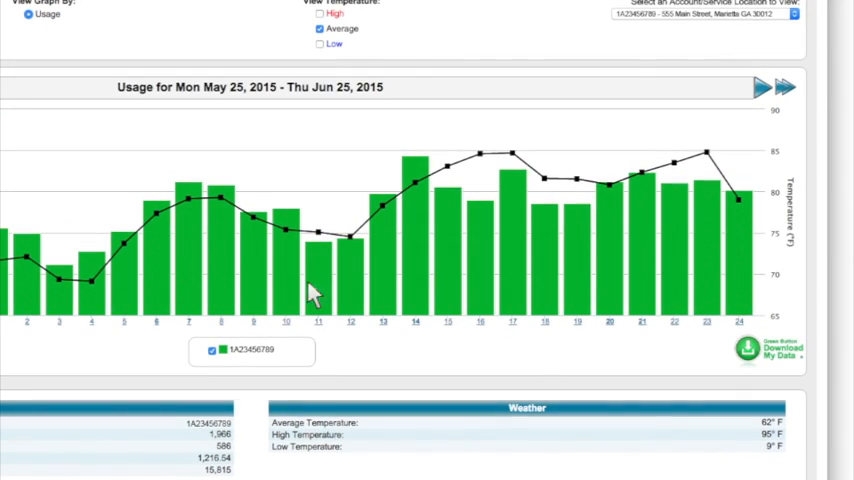
mouse_move(416, 264)
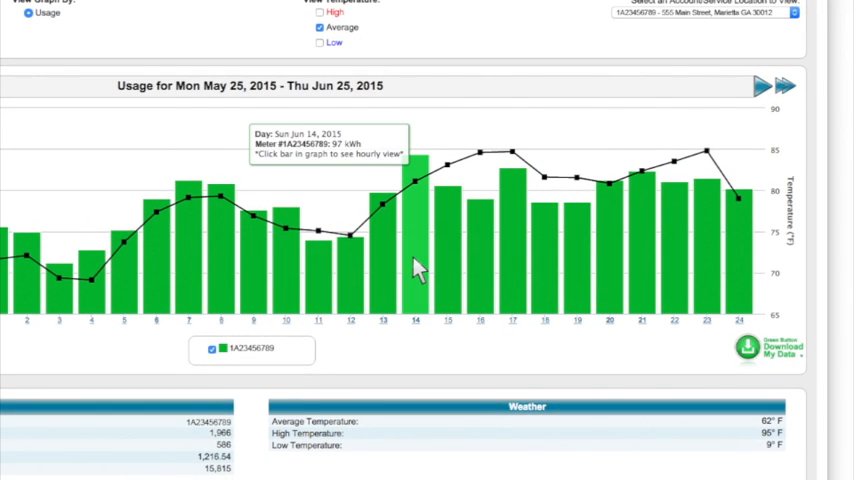
left_click(414, 216)
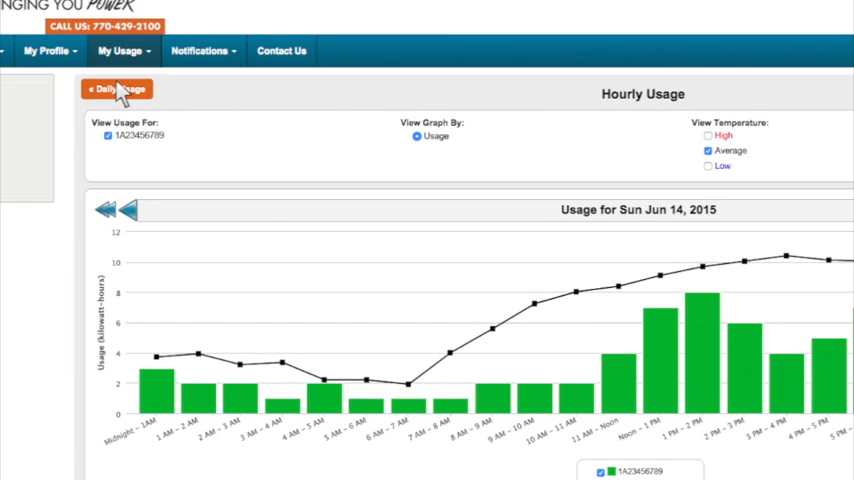
left_click(118, 88)
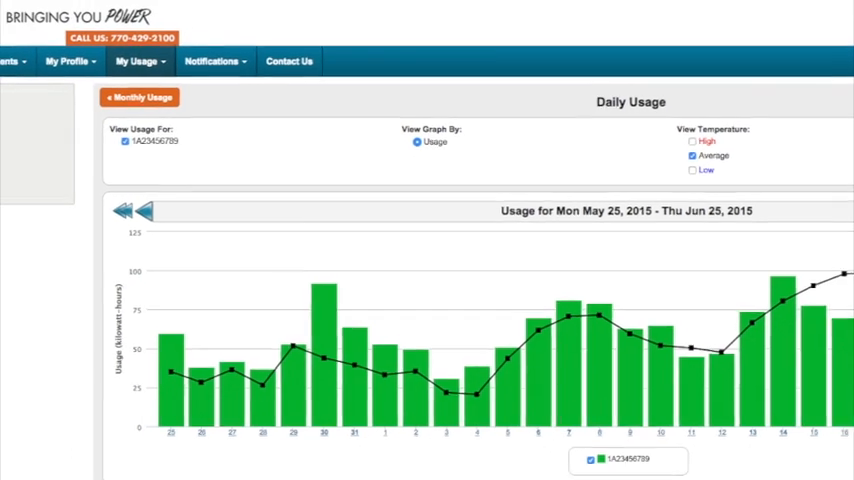